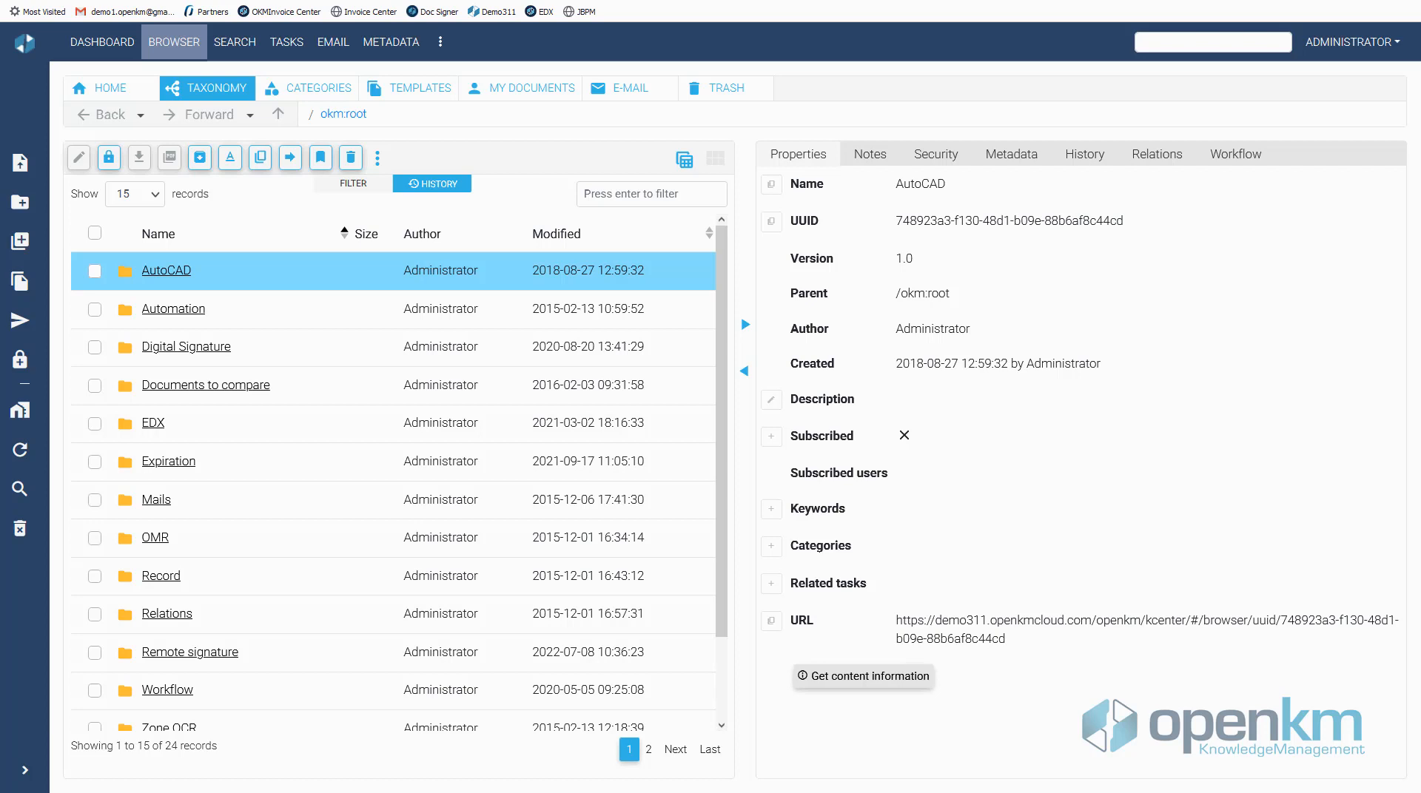
# Step: Open Project Plan.doc from the Browser taxonomy in the online editor
pyautogui.click(648, 749)
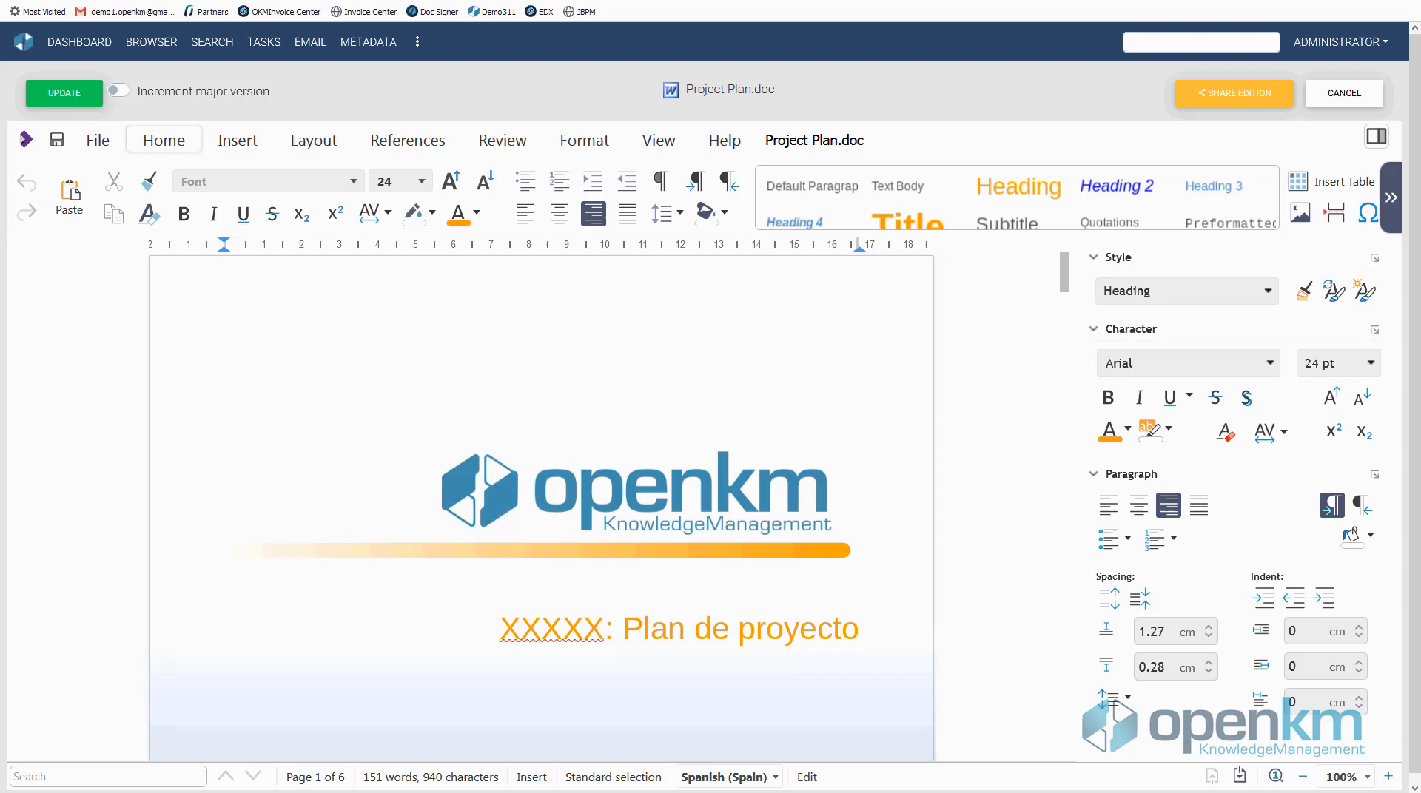
# Step: Type 'OpenKM' in place of XXXXX so the title reads 'OpenKM: Plan de proyecto'
pyautogui.write('OpenKM')
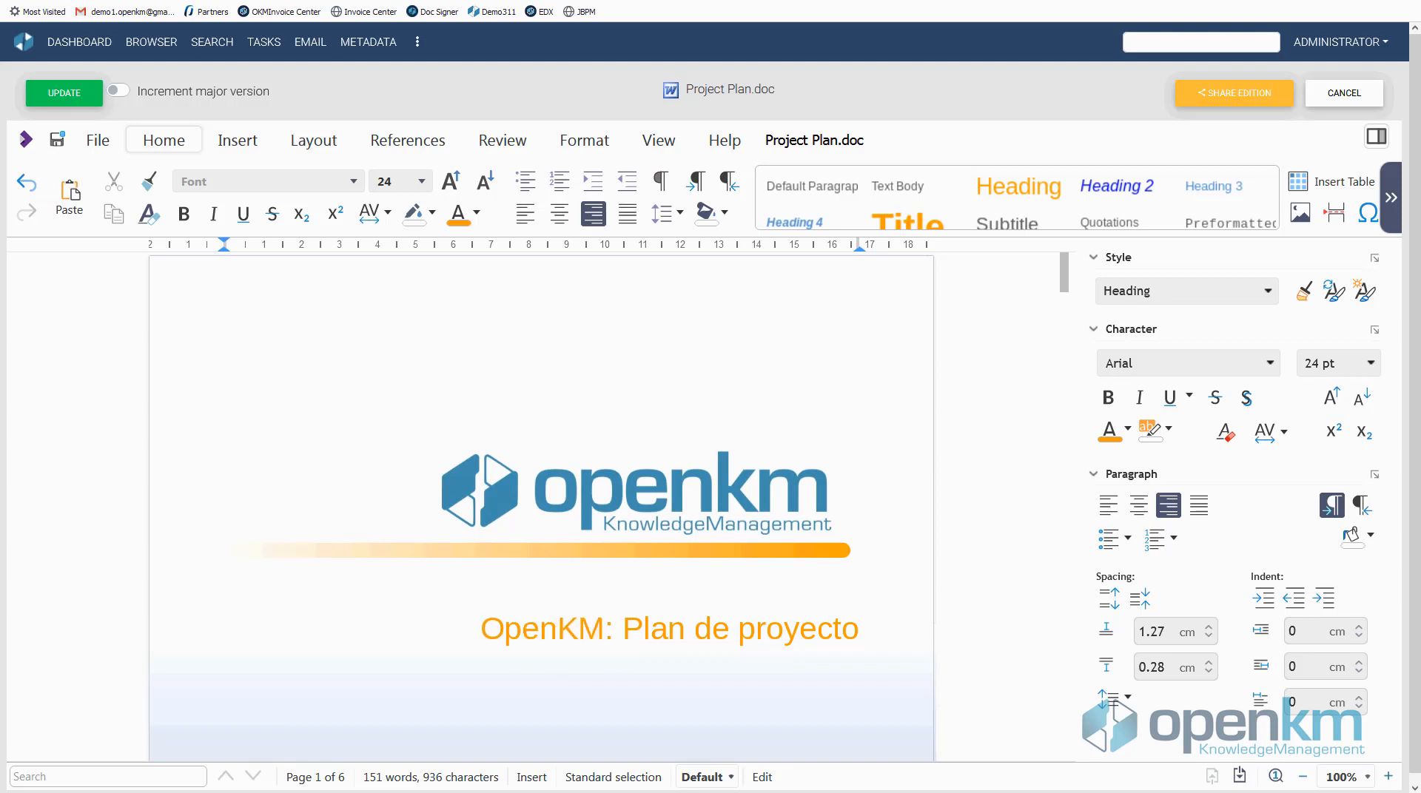
pyautogui.click(601, 628)
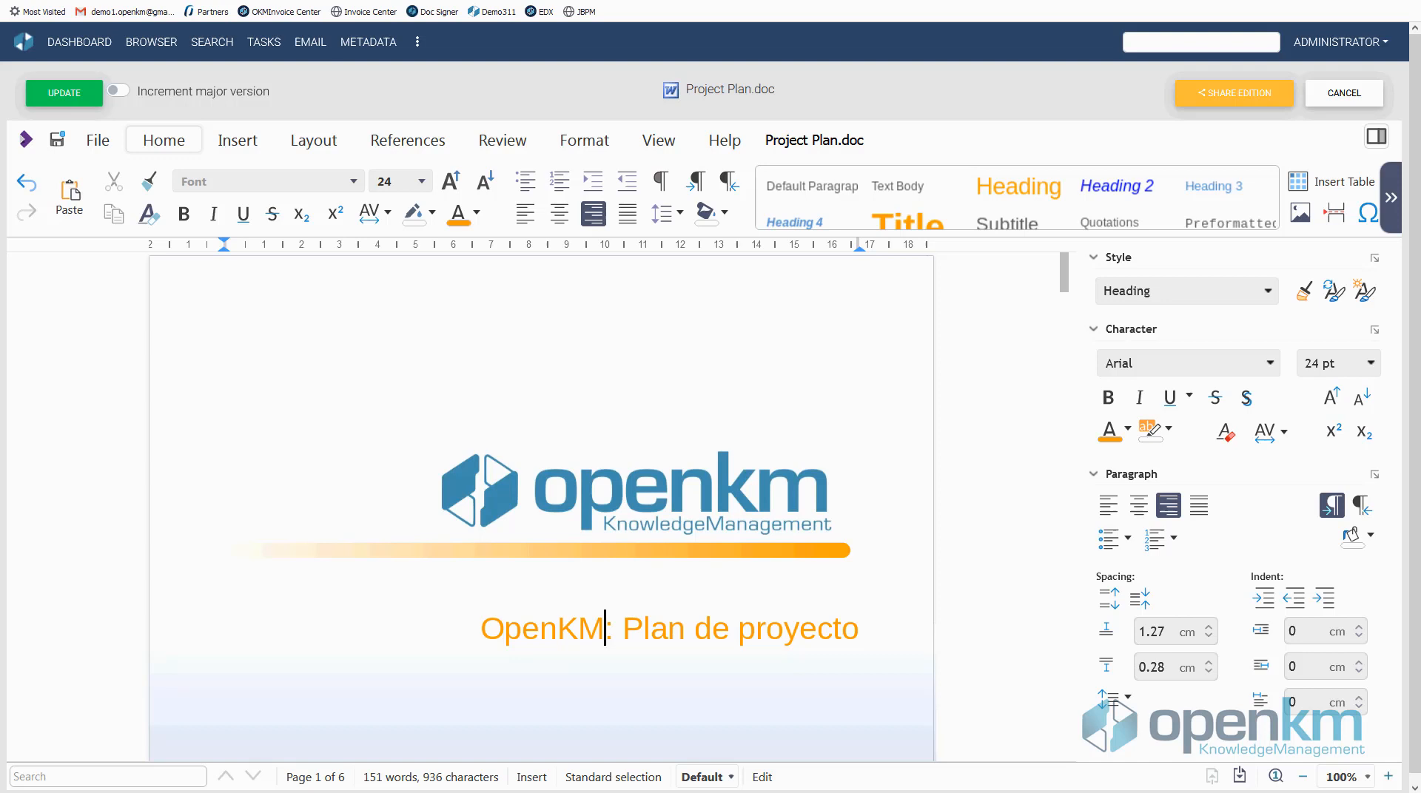
pyautogui.click(1232, 94)
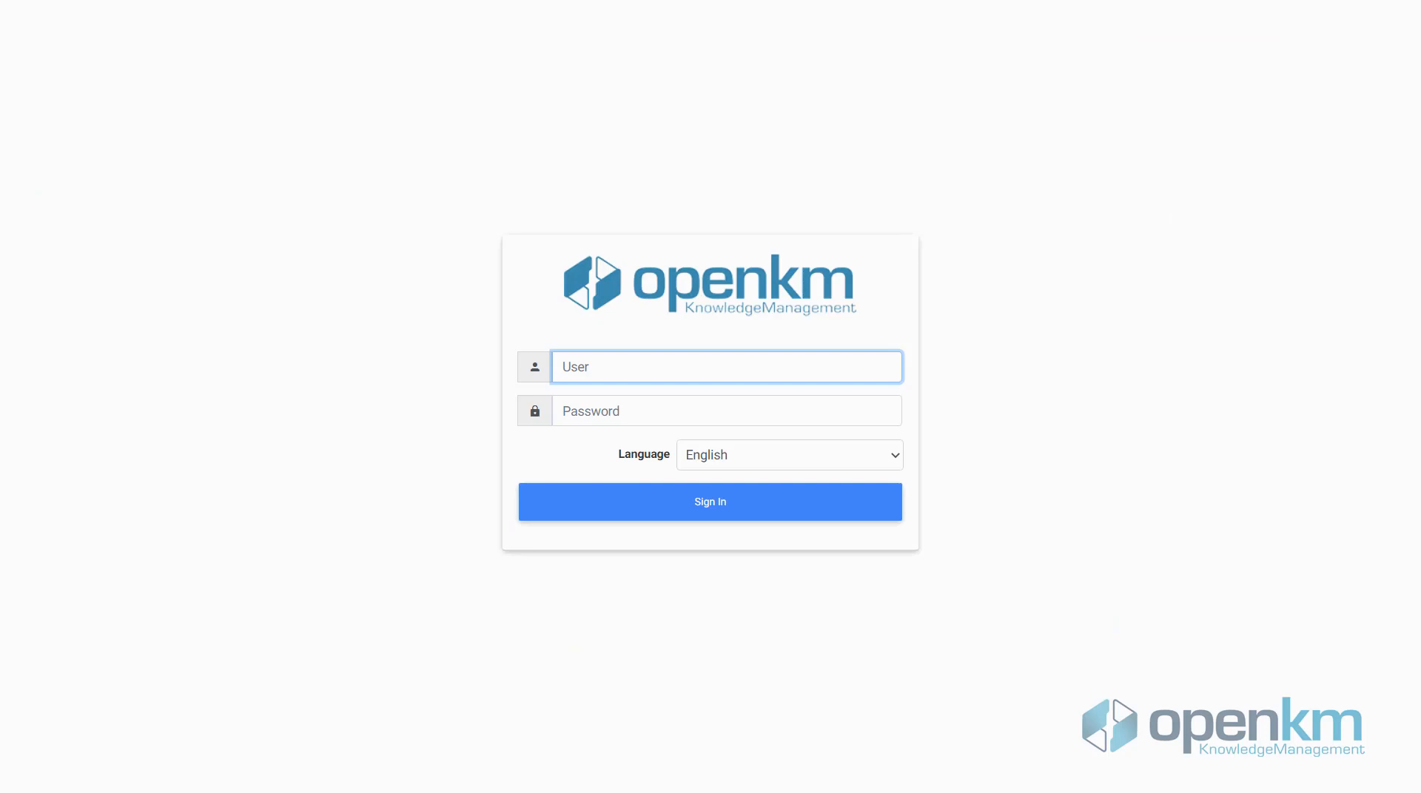
# Step: Sign in as the second user 'manager'
pyautogui.write('manager')
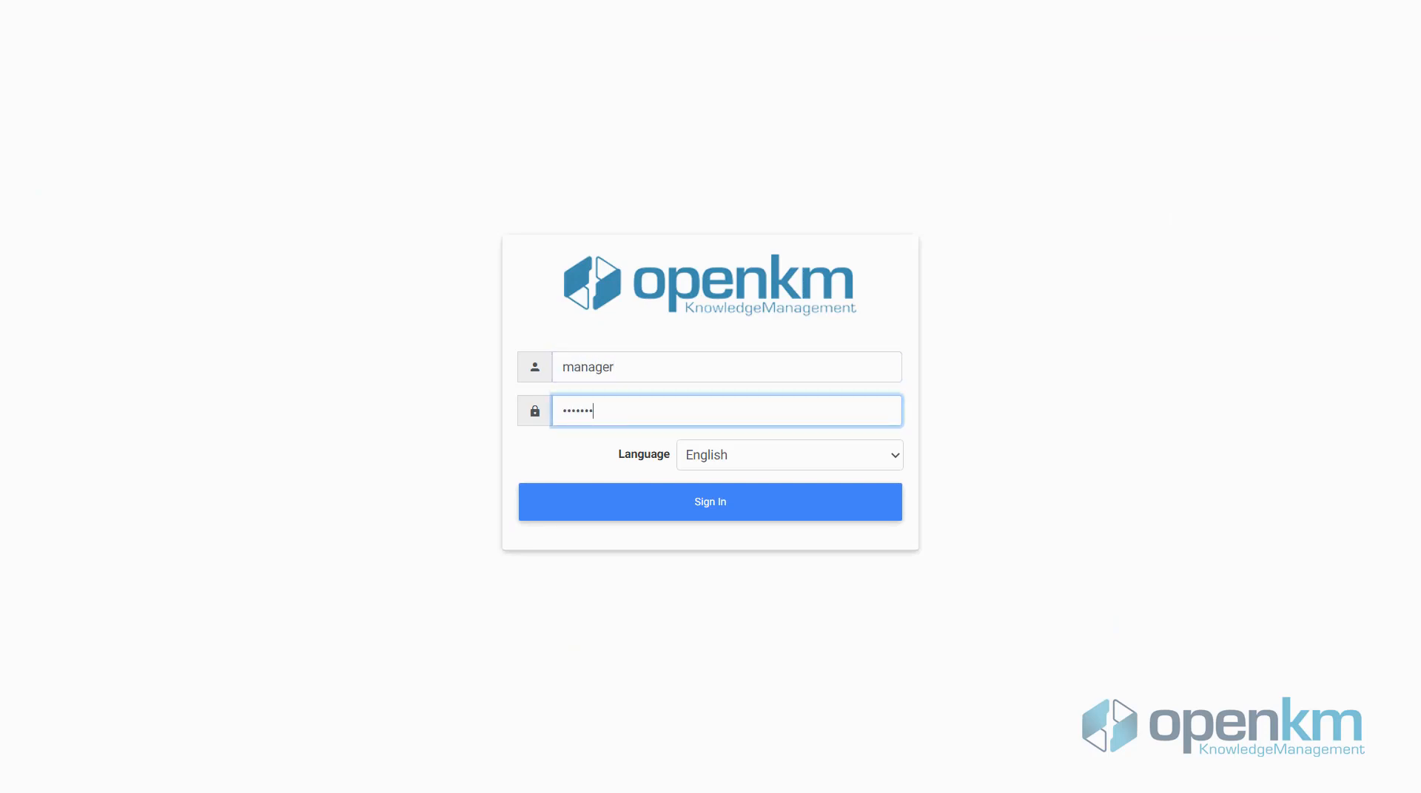
pyautogui.click(710, 501)
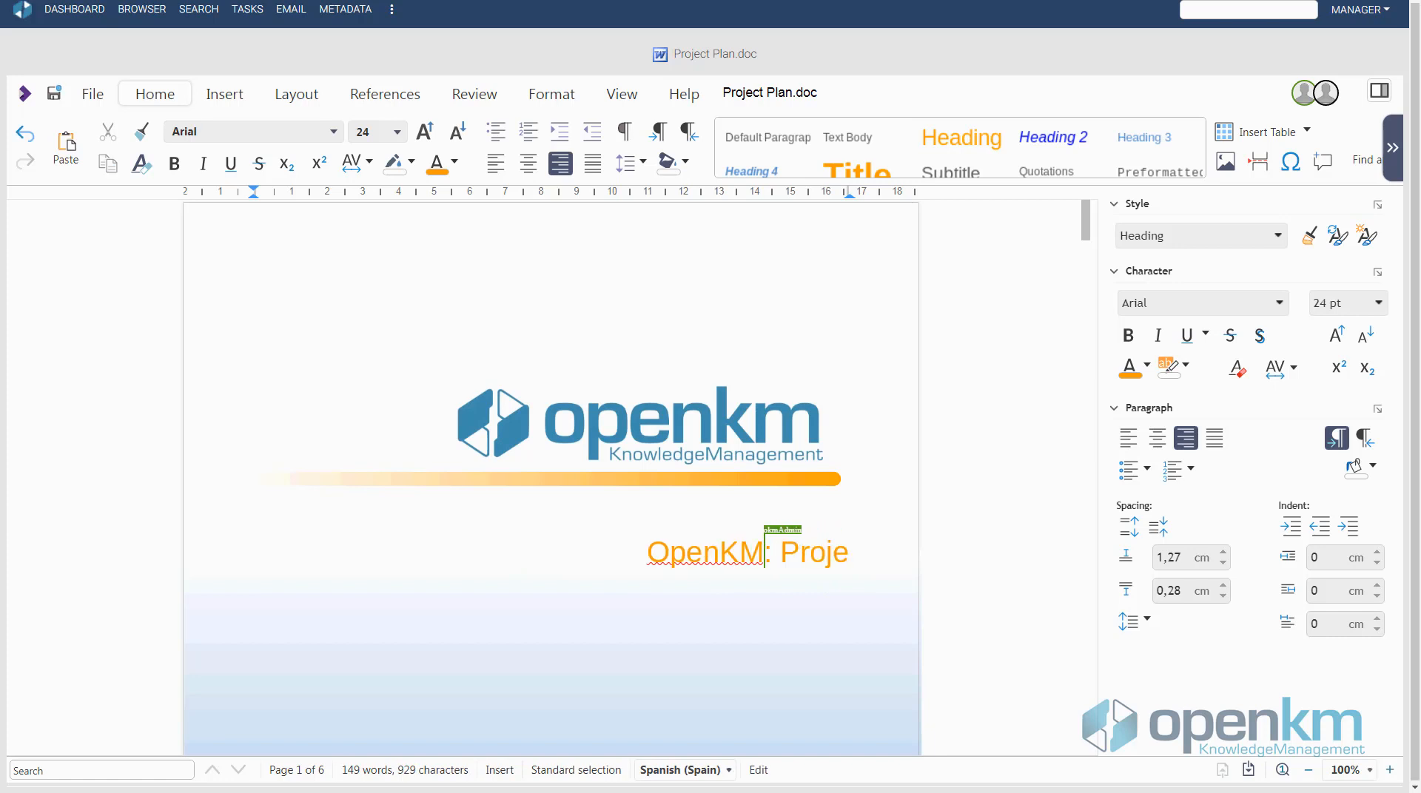
# Step: Retype the title text after 'OpenKM:' as 'Project'
pyautogui.write('ct')
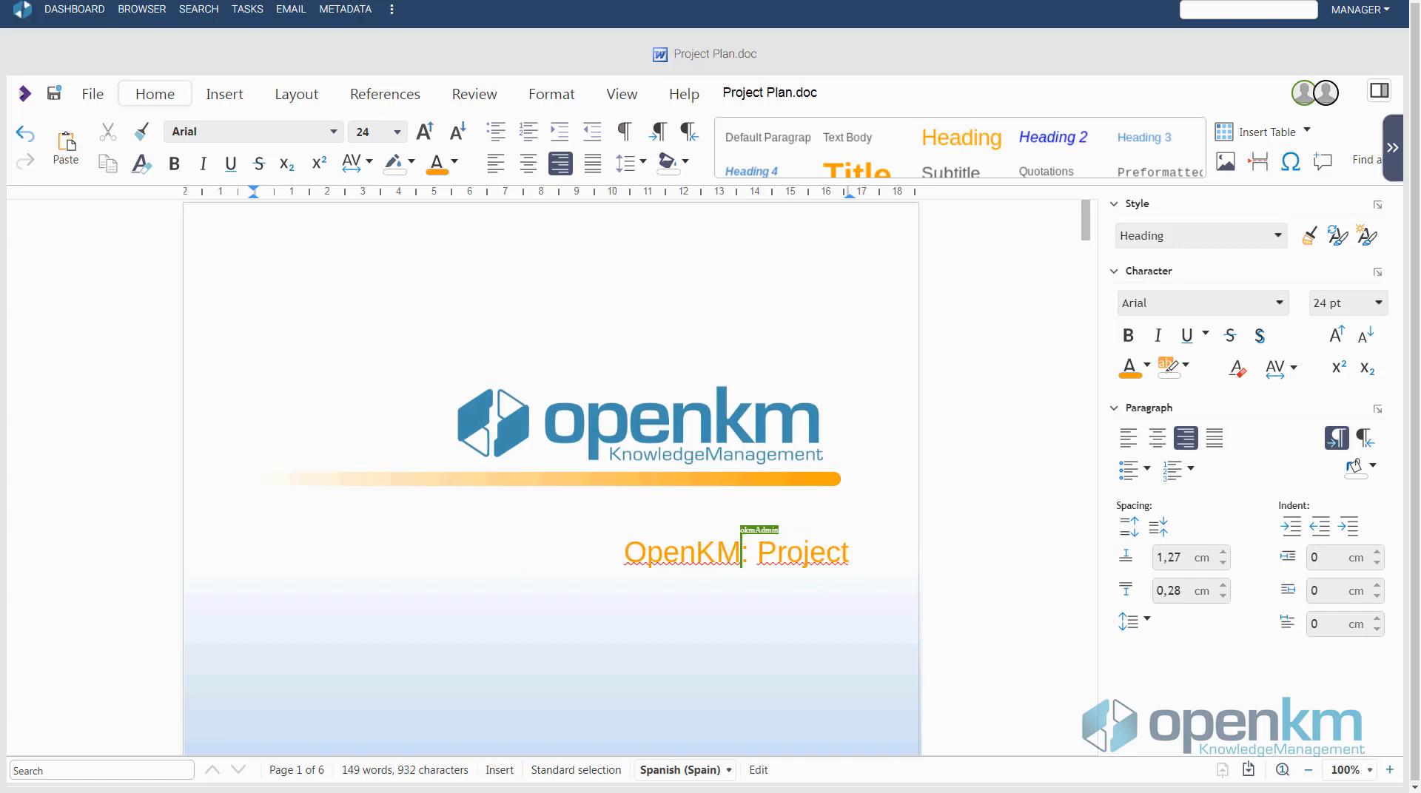
pyautogui.write('Plan')
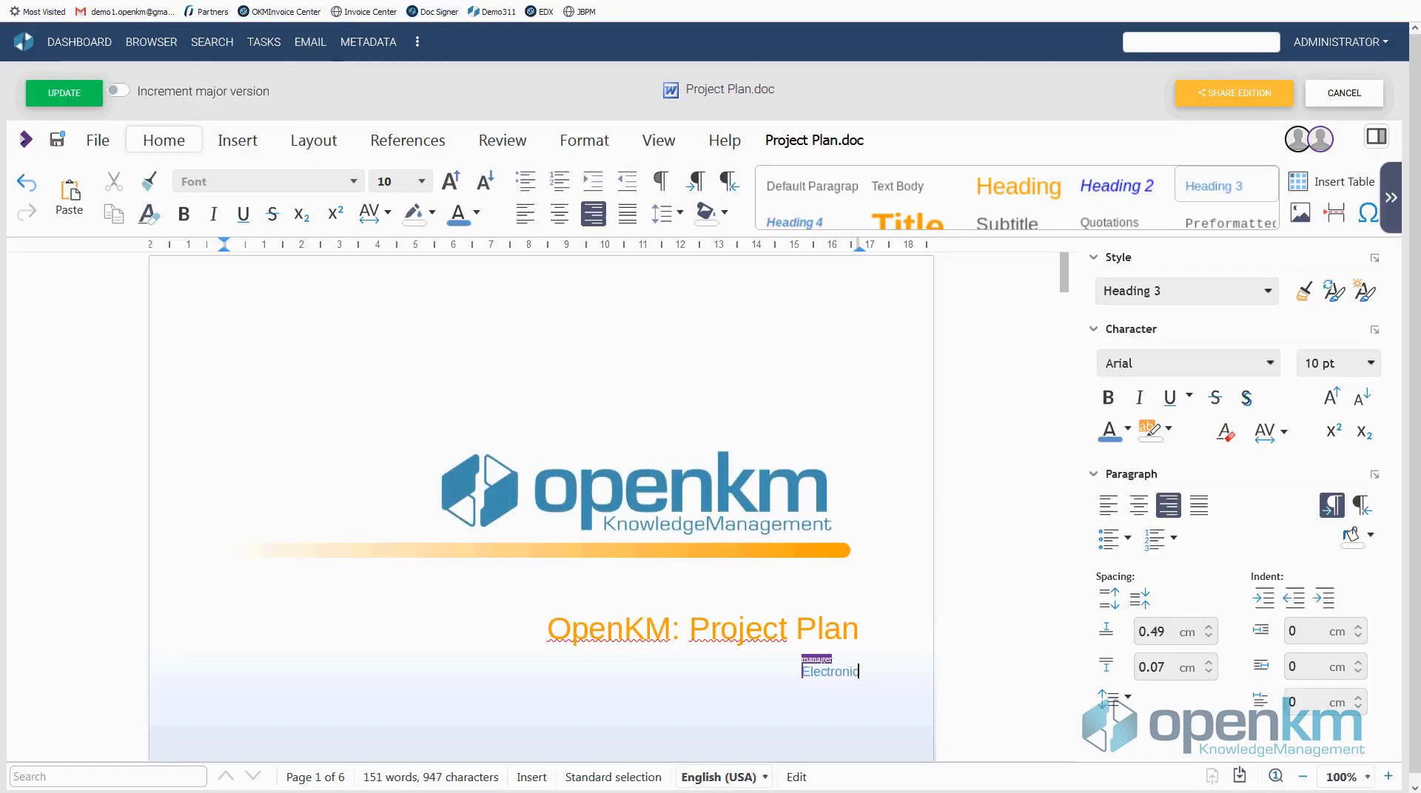
# Step: Type the subtitle 'Electronic Document & Records Management System' below the title
pyautogui.write('Document & Records Management Sy')
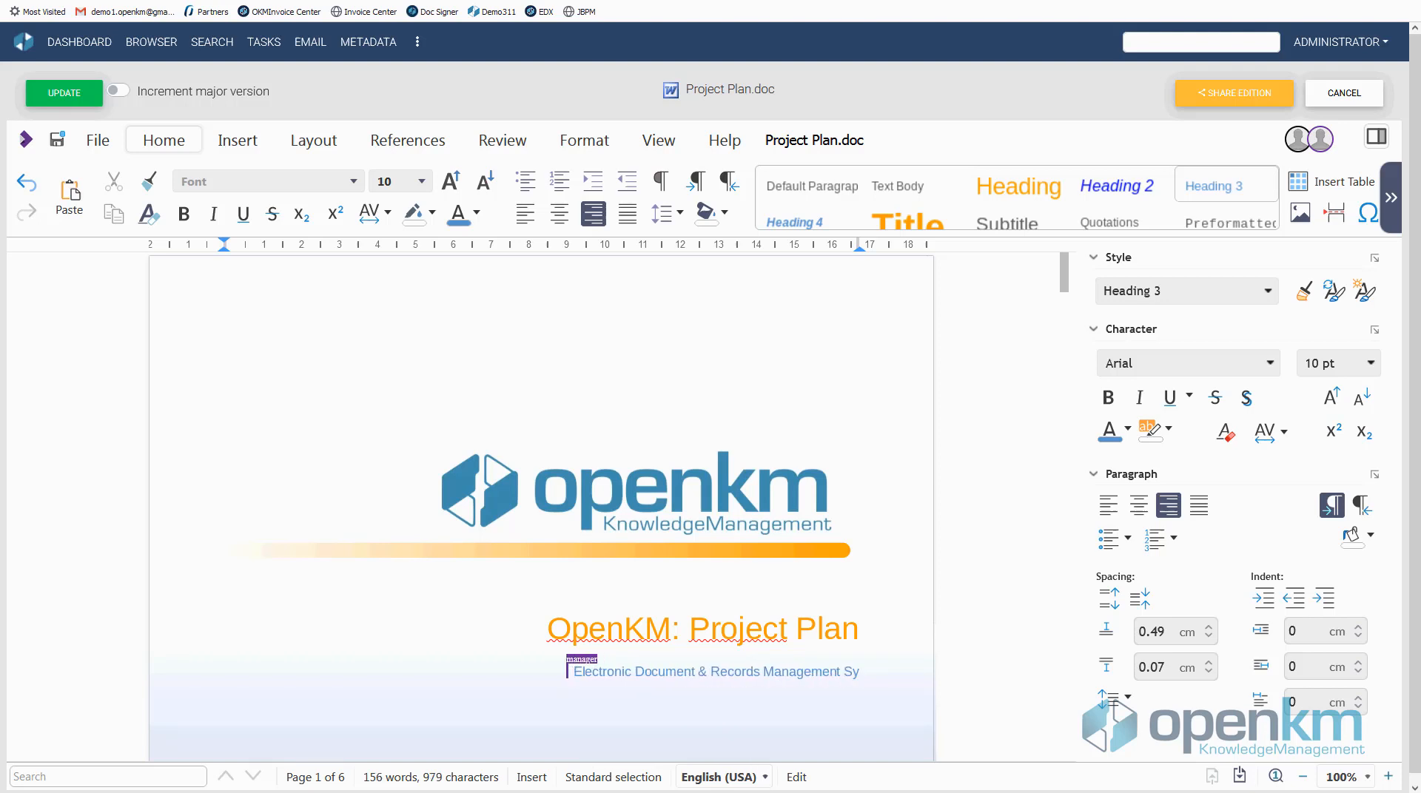
pyautogui.write('stem')
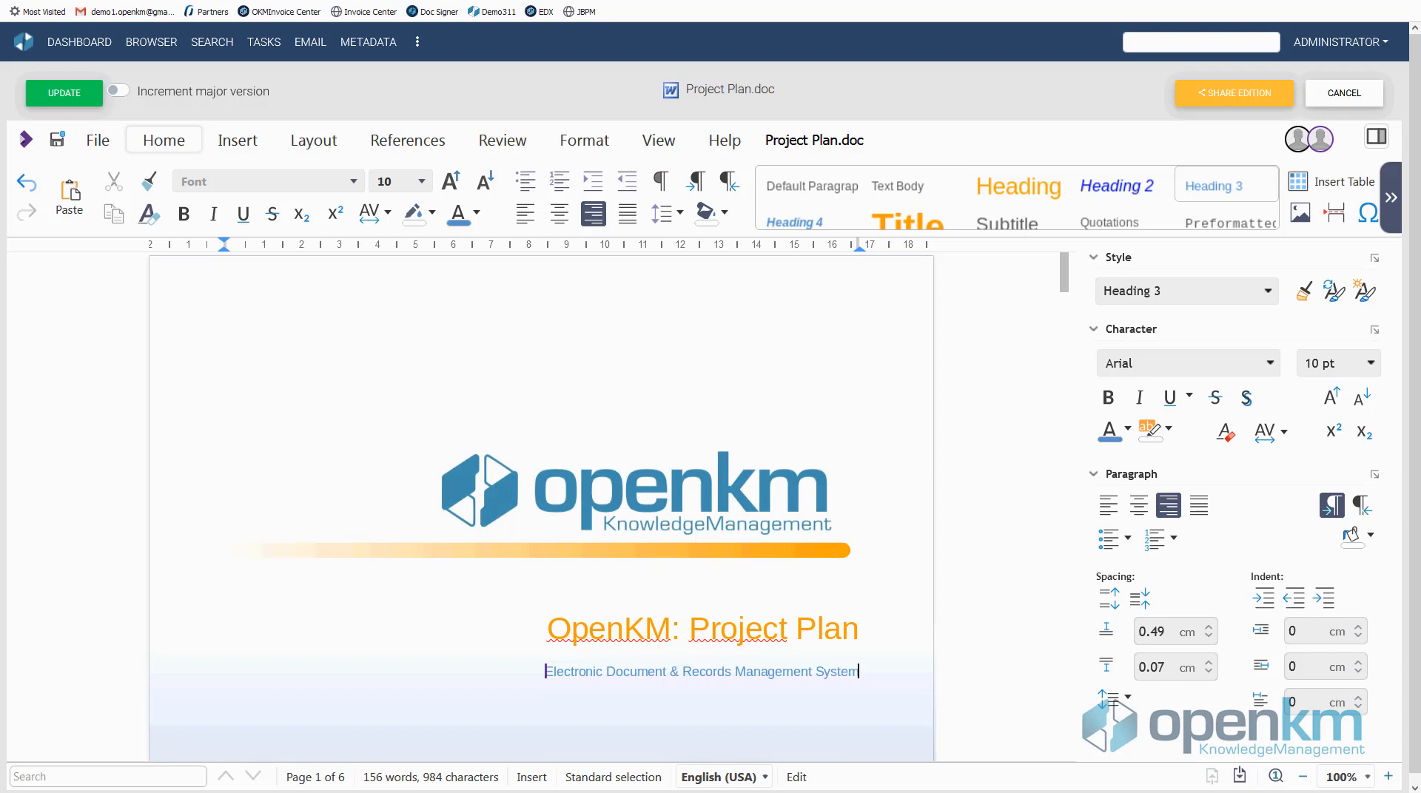
pyautogui.moveTo(57, 140)
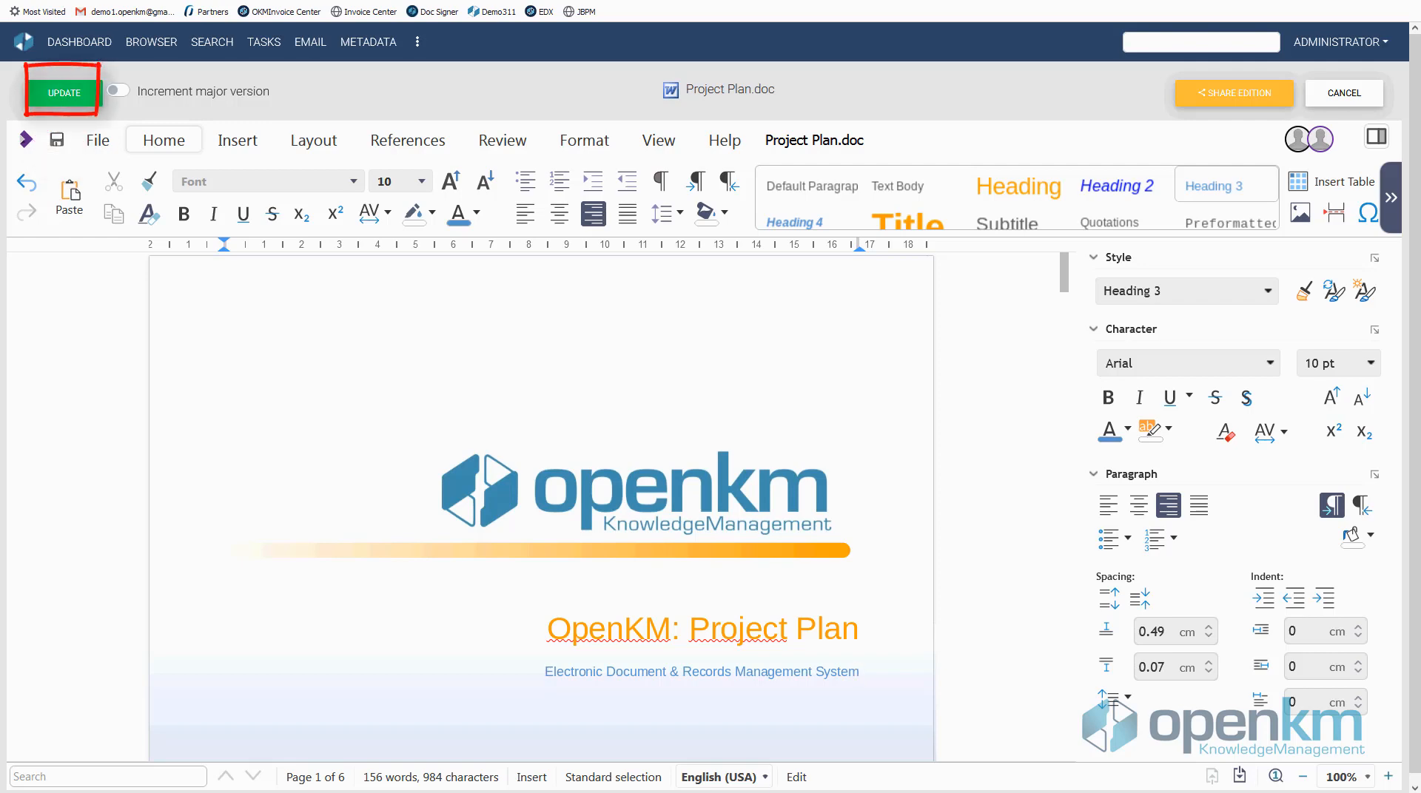
# Step: Check in Project Plan.doc with UPDATE and confirm the version reads 1.1
pyautogui.click(60, 91)
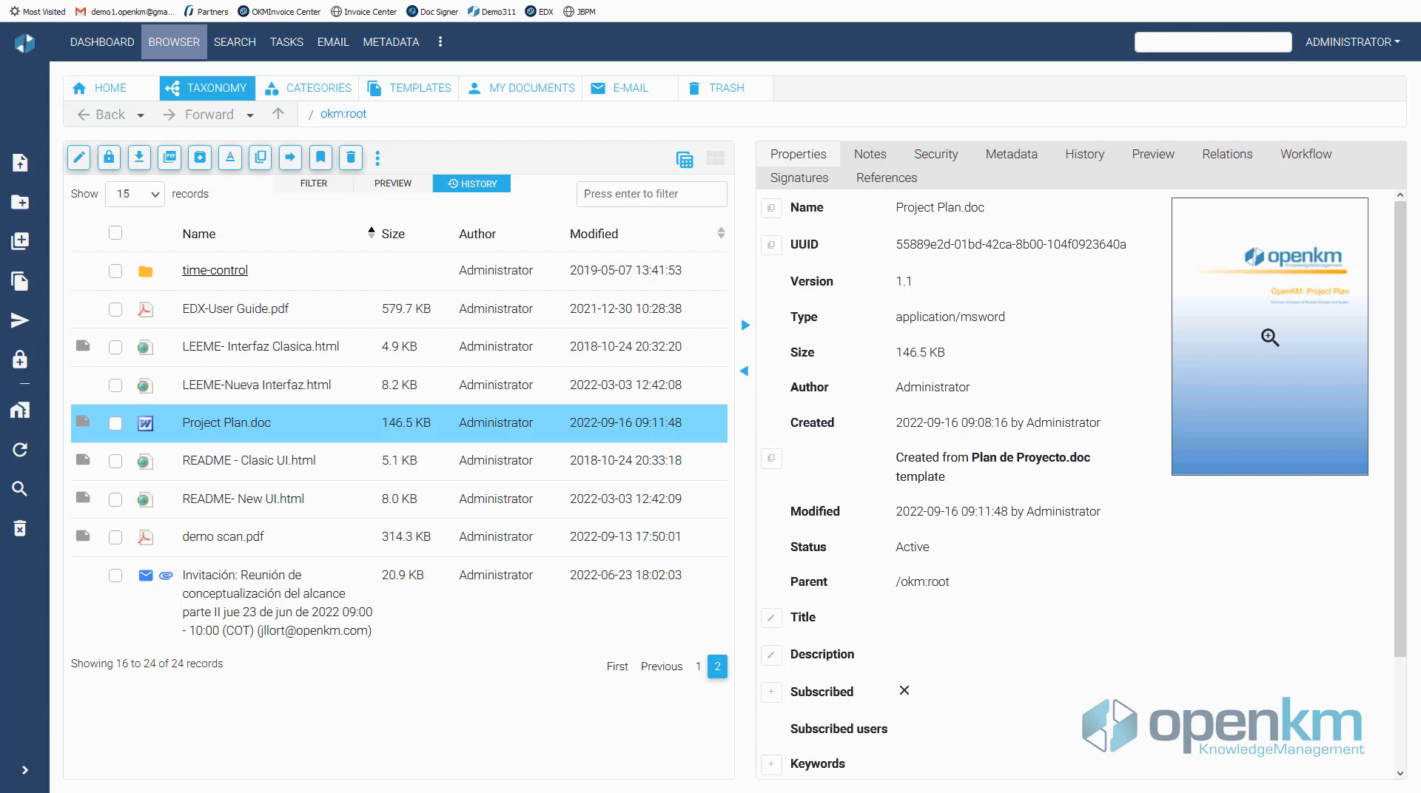
pyautogui.doubleClick(905, 281)
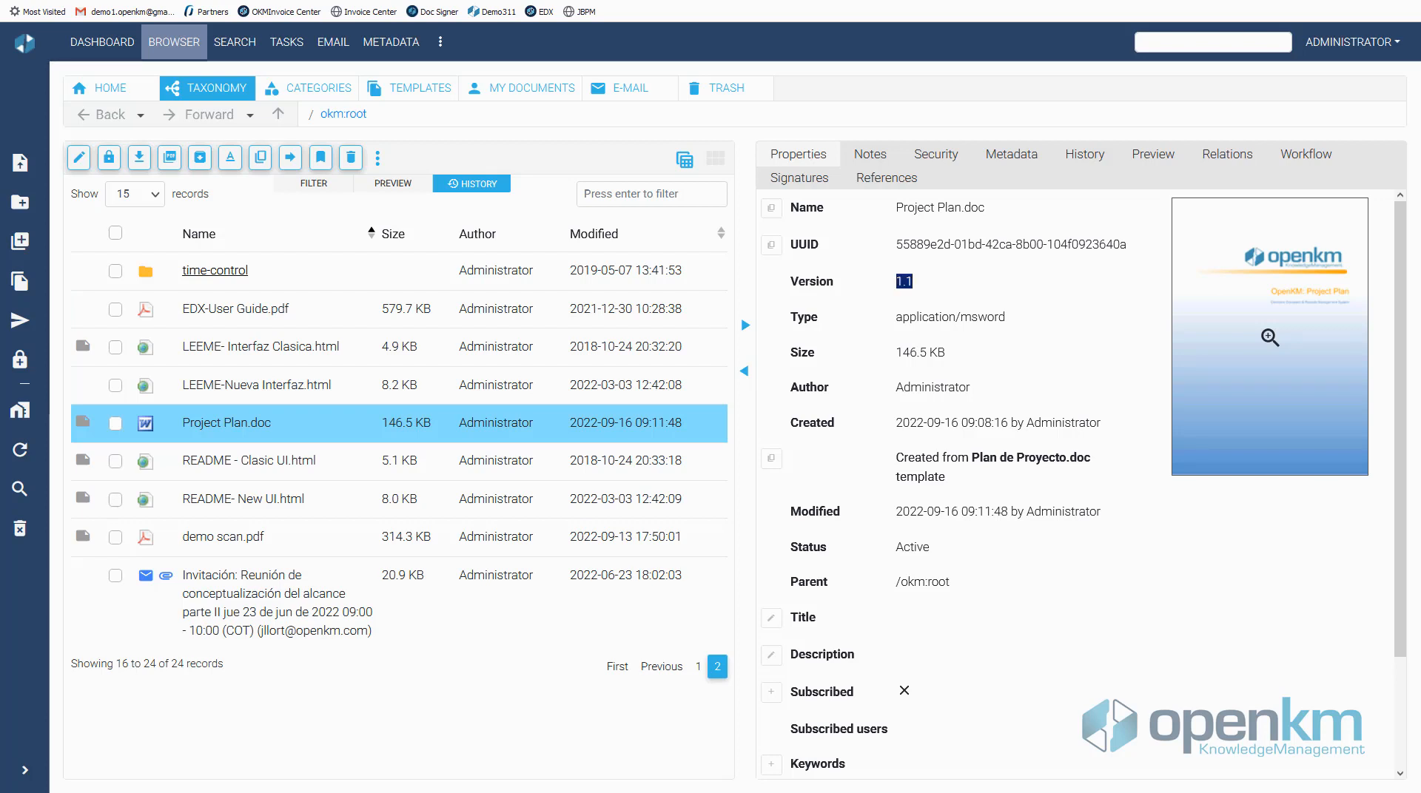